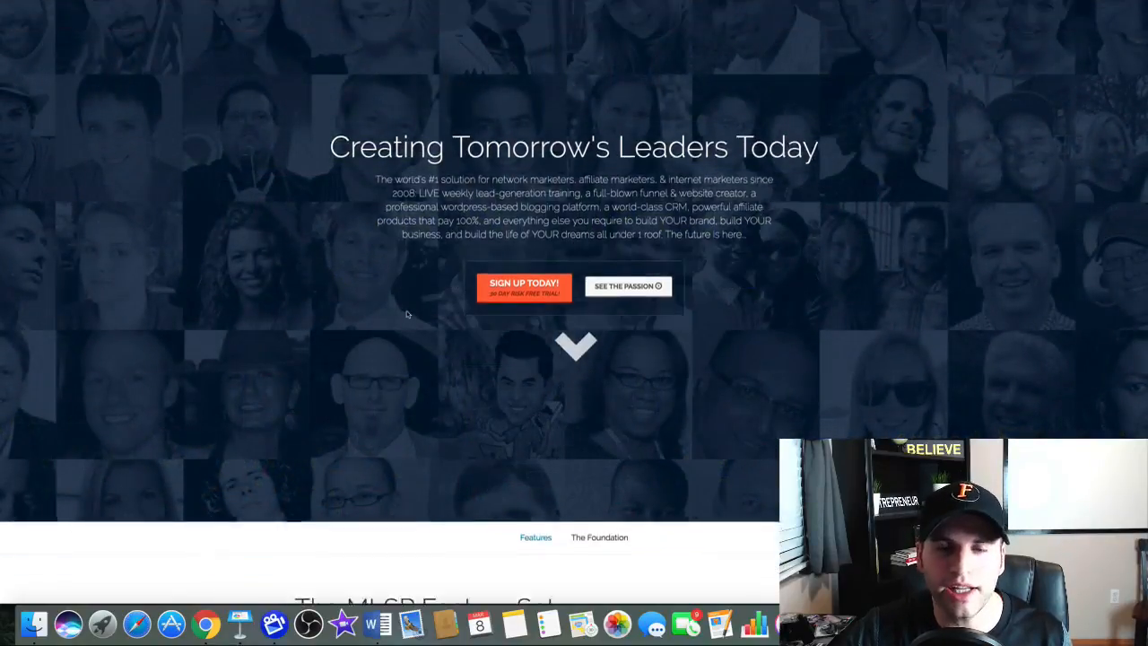
# Scroll the My Lead System Pro homepage past the hero banner to The MLSP Feature Set
pyautogui.scroll(-3)
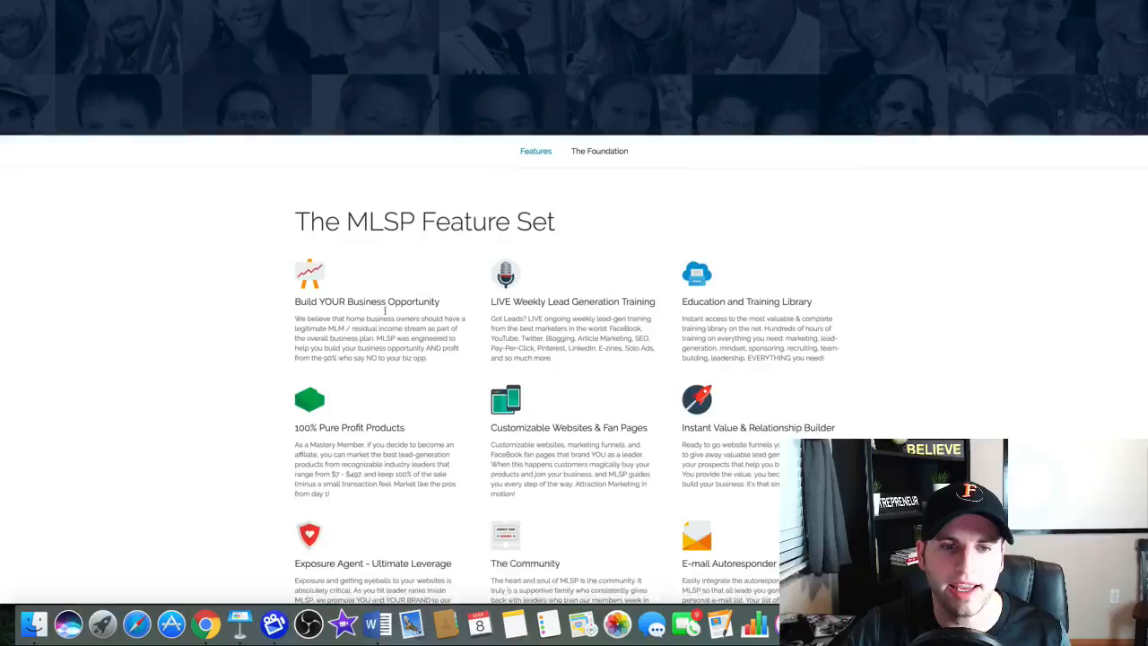
pyautogui.scroll(-3)
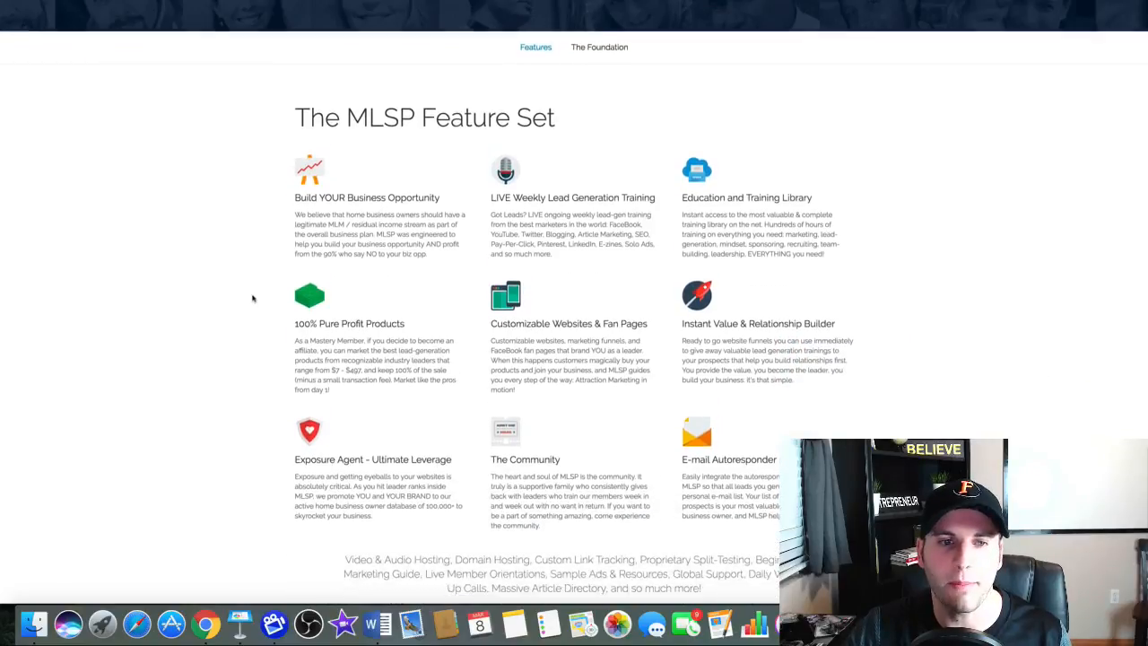
pyautogui.scroll(-3)
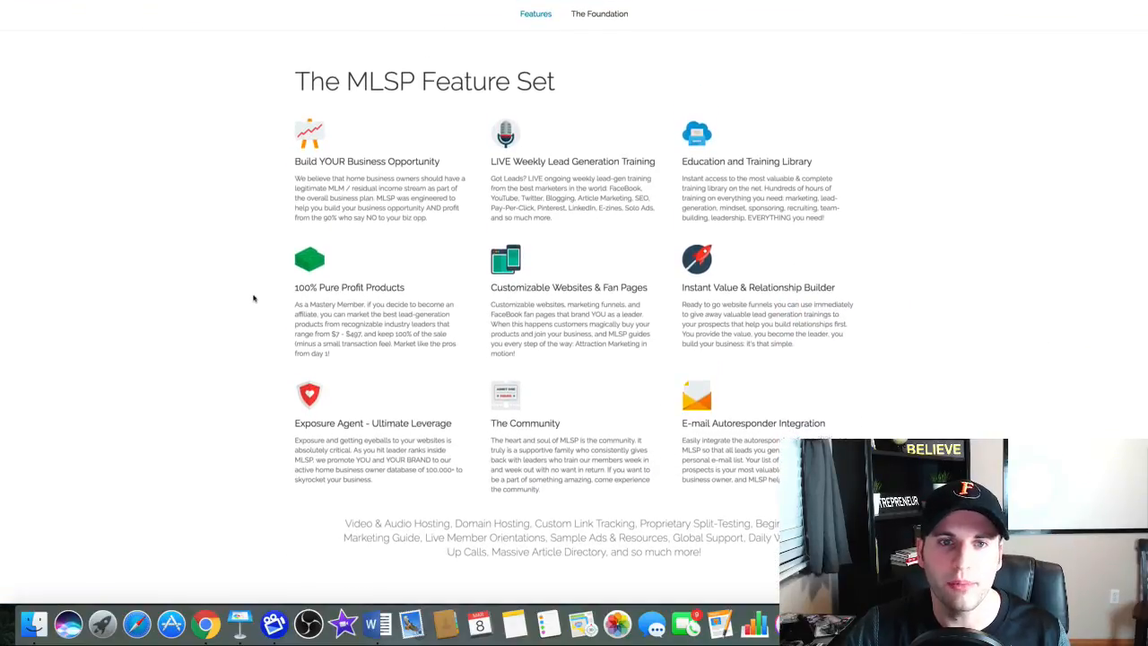
pyautogui.scroll(-3)
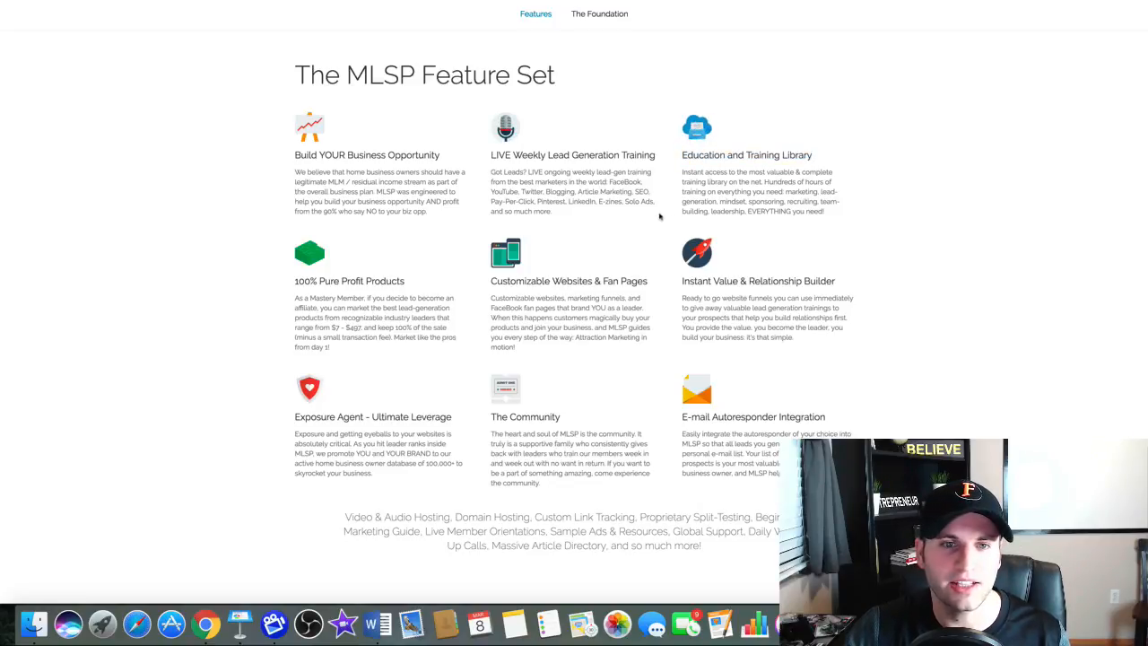
# Read through the MLSP feature grid down to the 'trusted by over 105,211 members' banner
pyautogui.moveTo(296, 171); pyautogui.dragTo(429, 212)
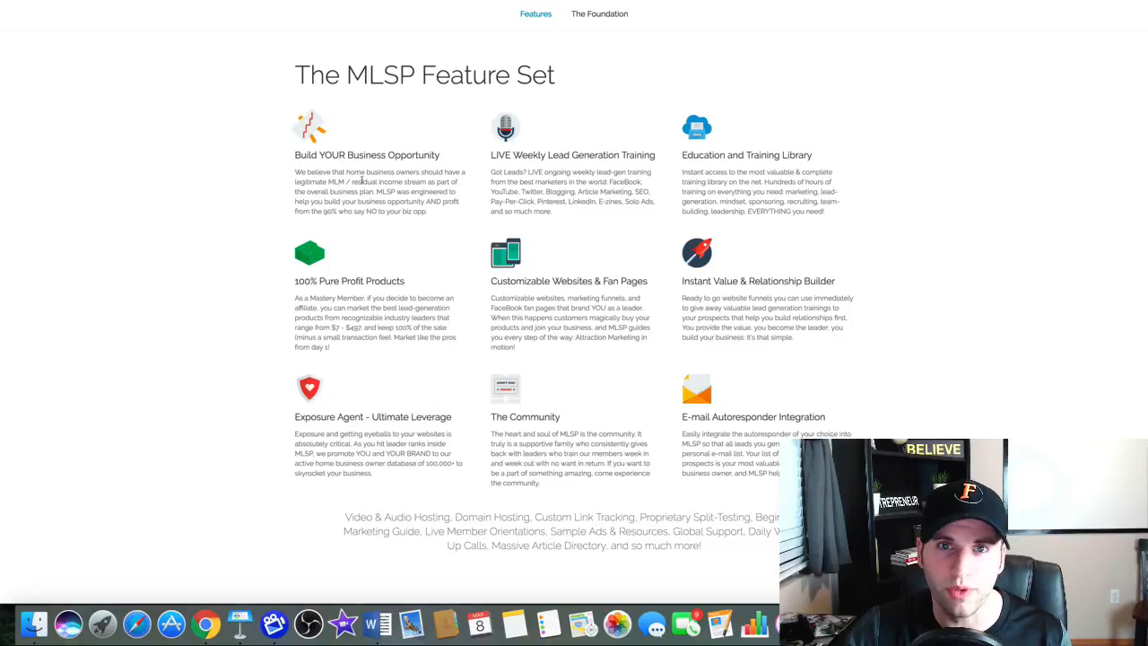
pyautogui.scroll(-3)
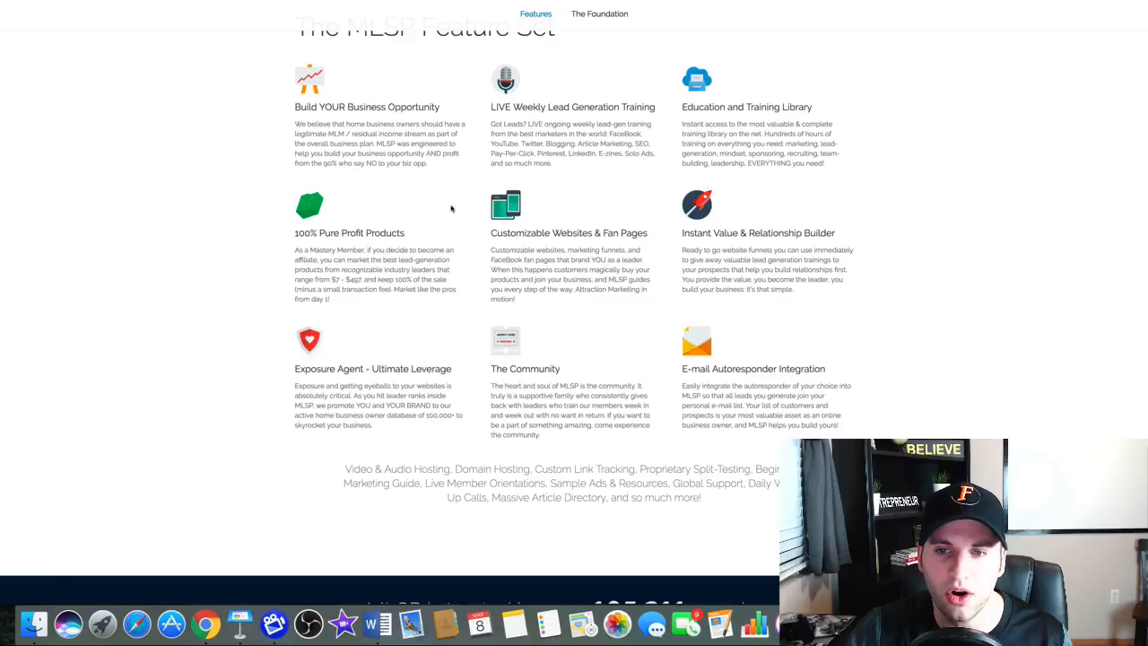
pyautogui.moveTo(466, 224)
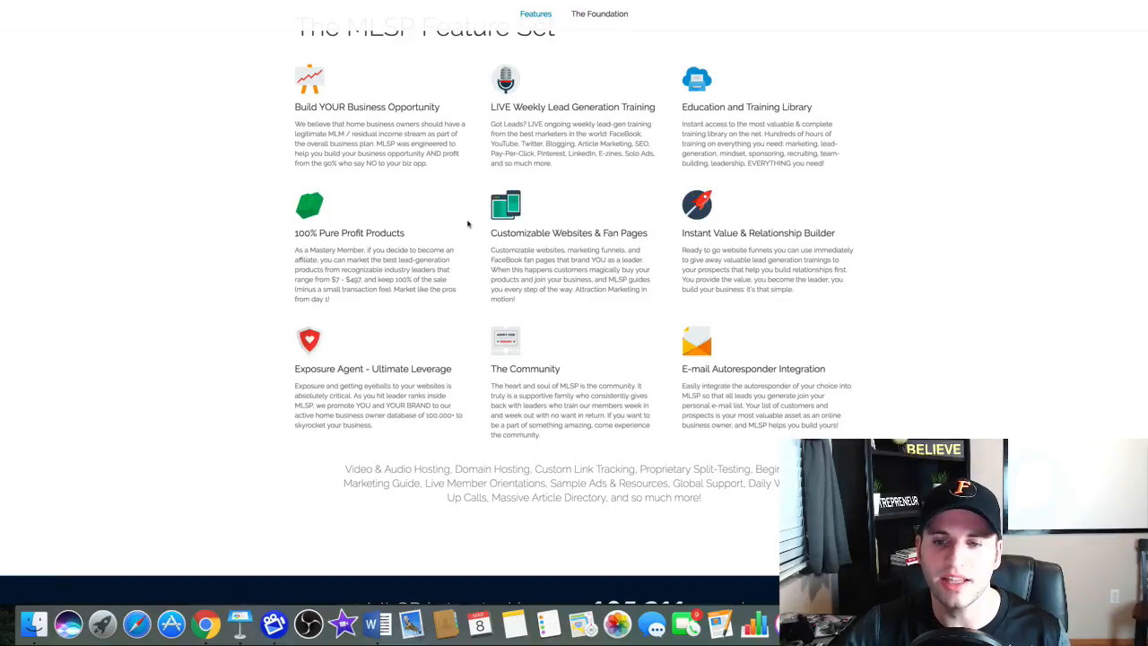
pyautogui.scroll(-3)
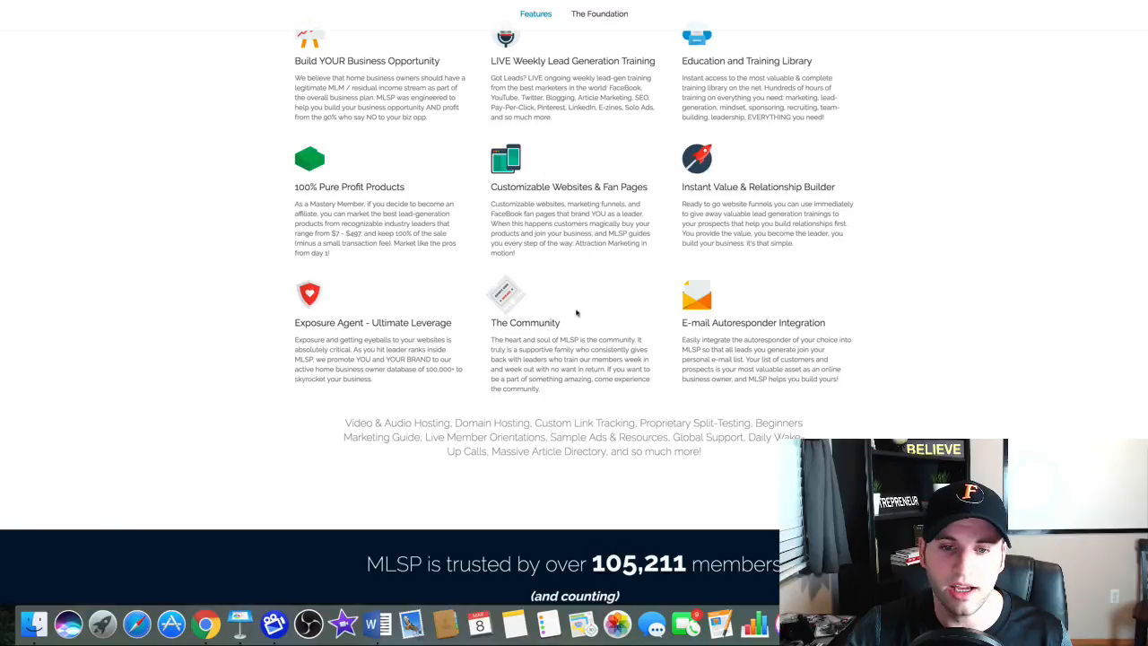
pyautogui.doubleClick(523, 321)
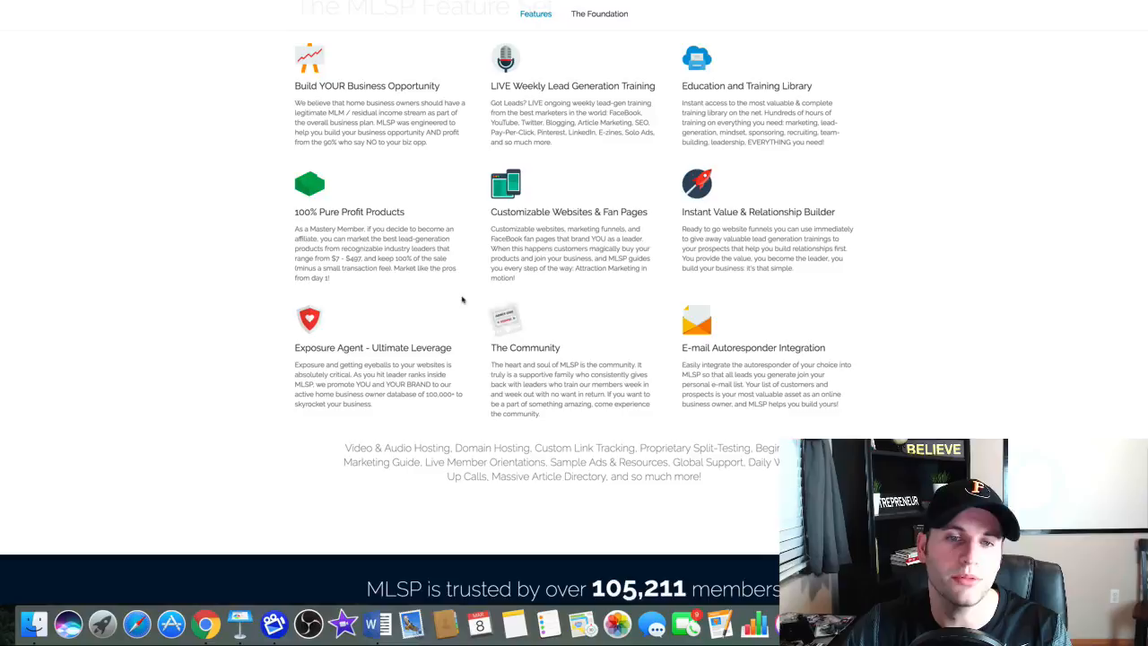
pyautogui.scroll(3)
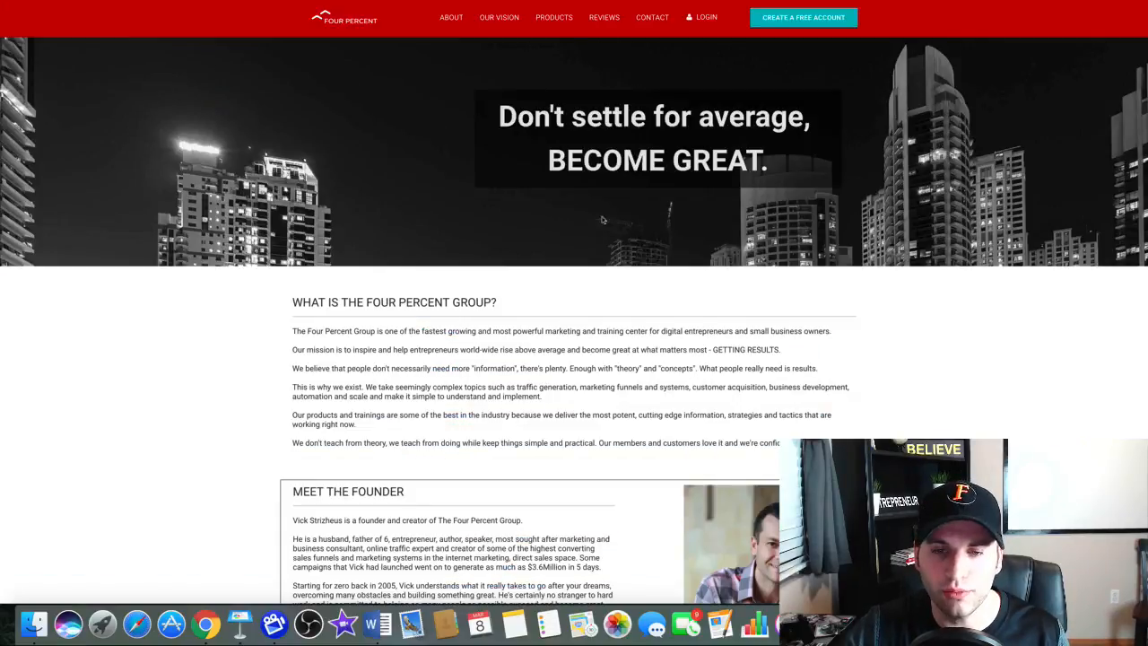
pyautogui.moveTo(604, 185)
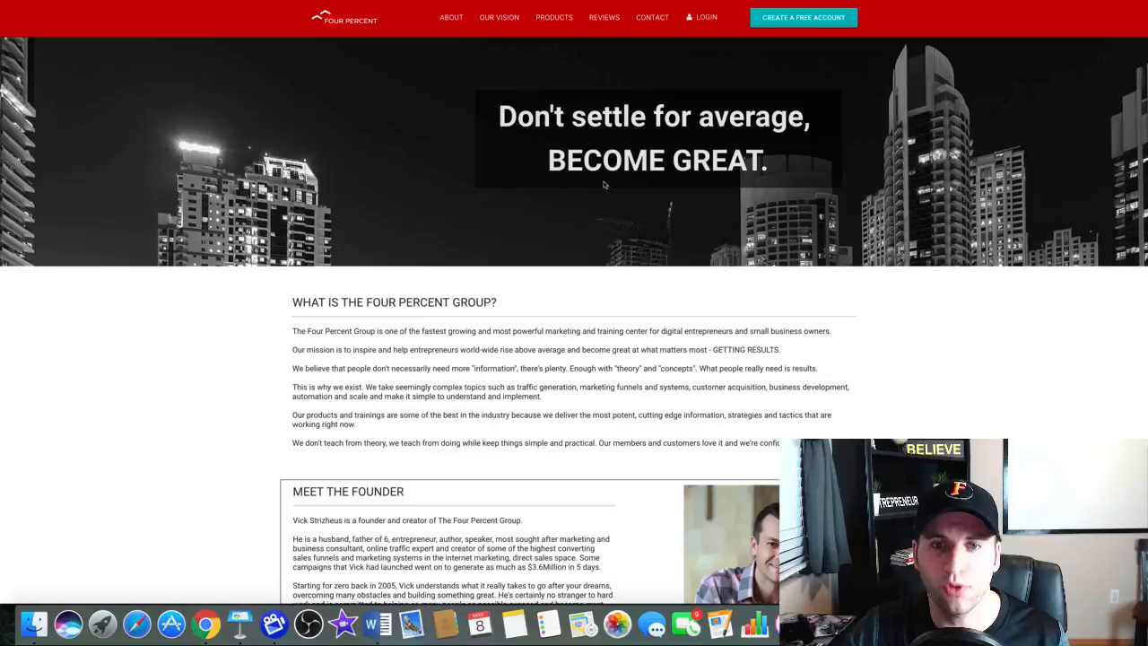
pyautogui.moveTo(350, 188)
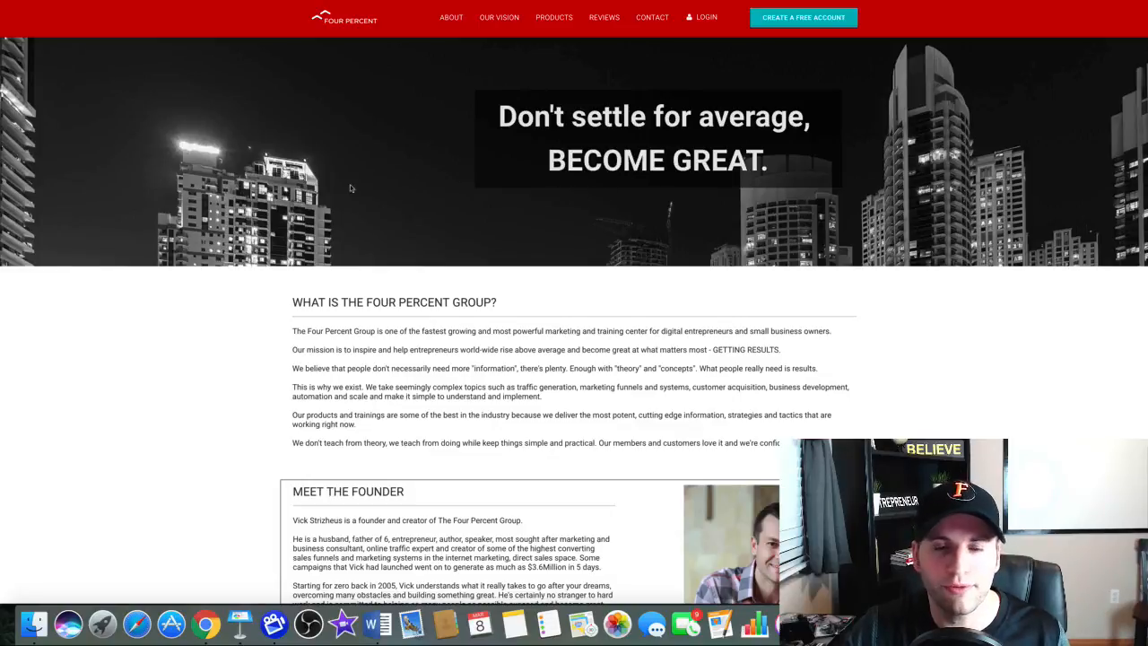
# Scroll through Four Percent Group's About and Meet the Founder sections, then back up
pyautogui.scroll(-3)
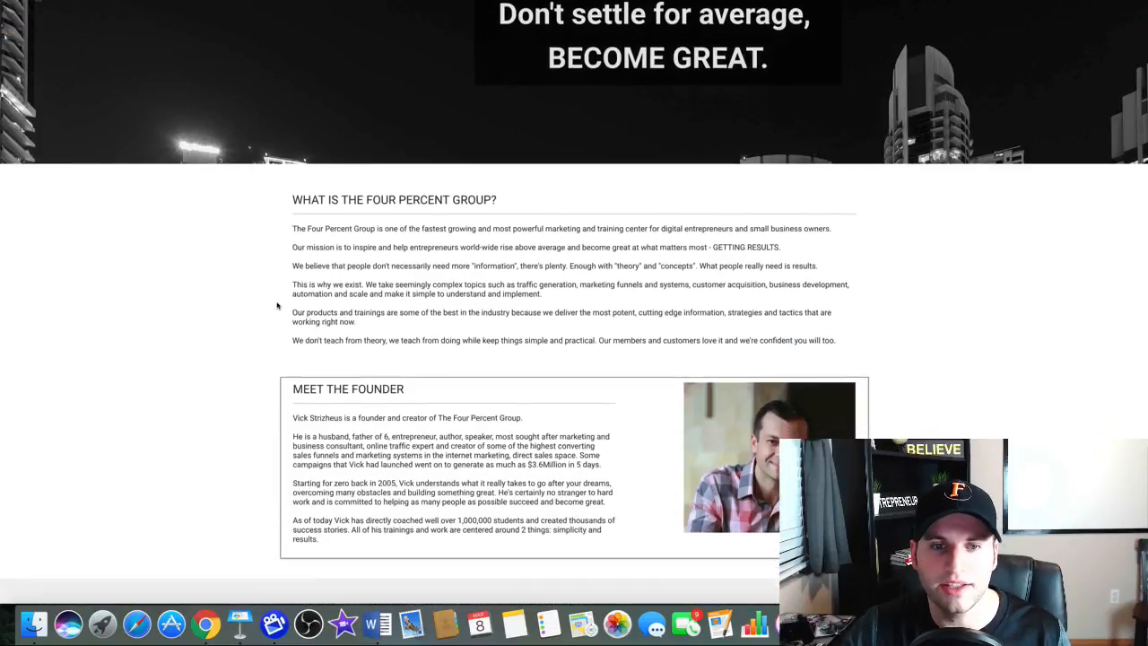
pyautogui.scroll(-3)
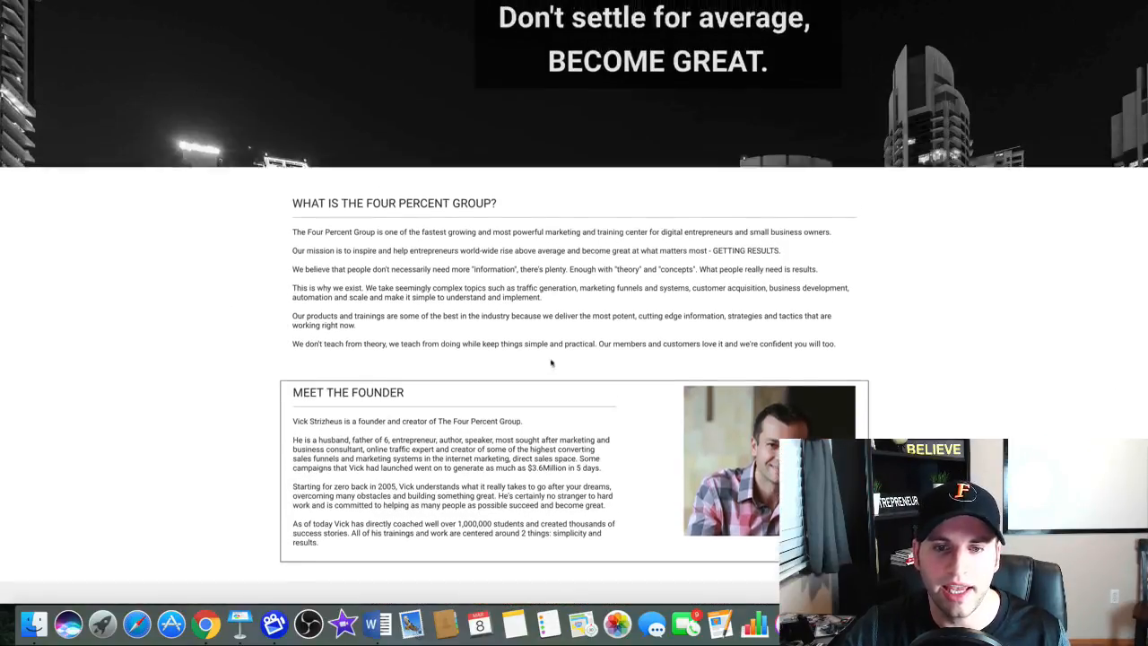
pyautogui.scroll(3)
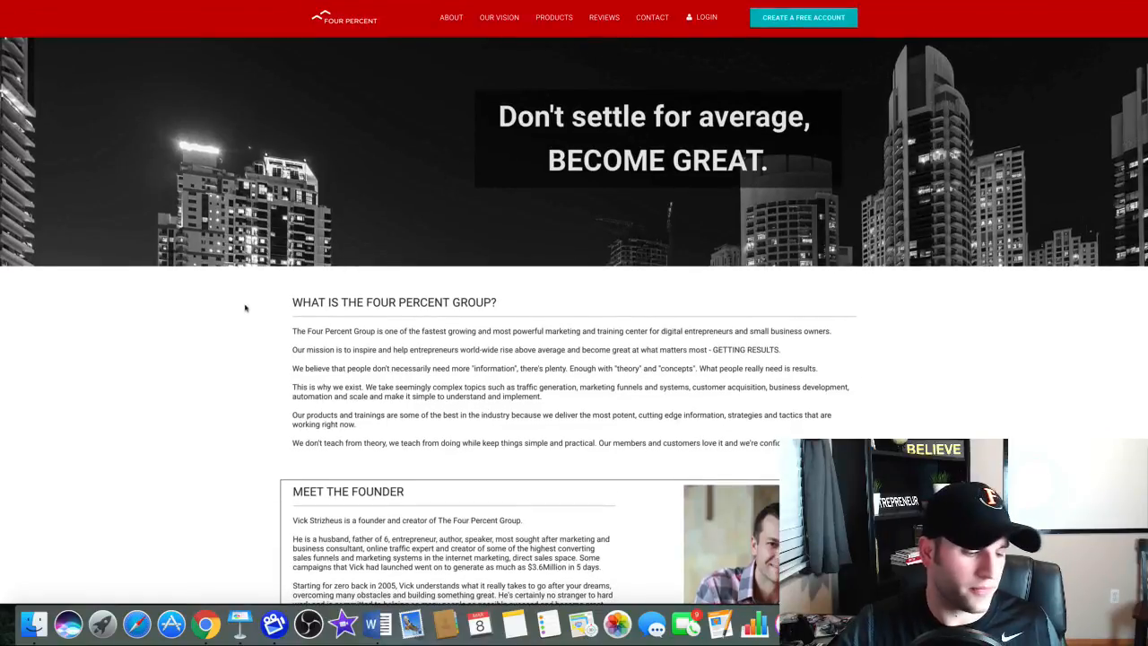
pyautogui.moveTo(267, 306)
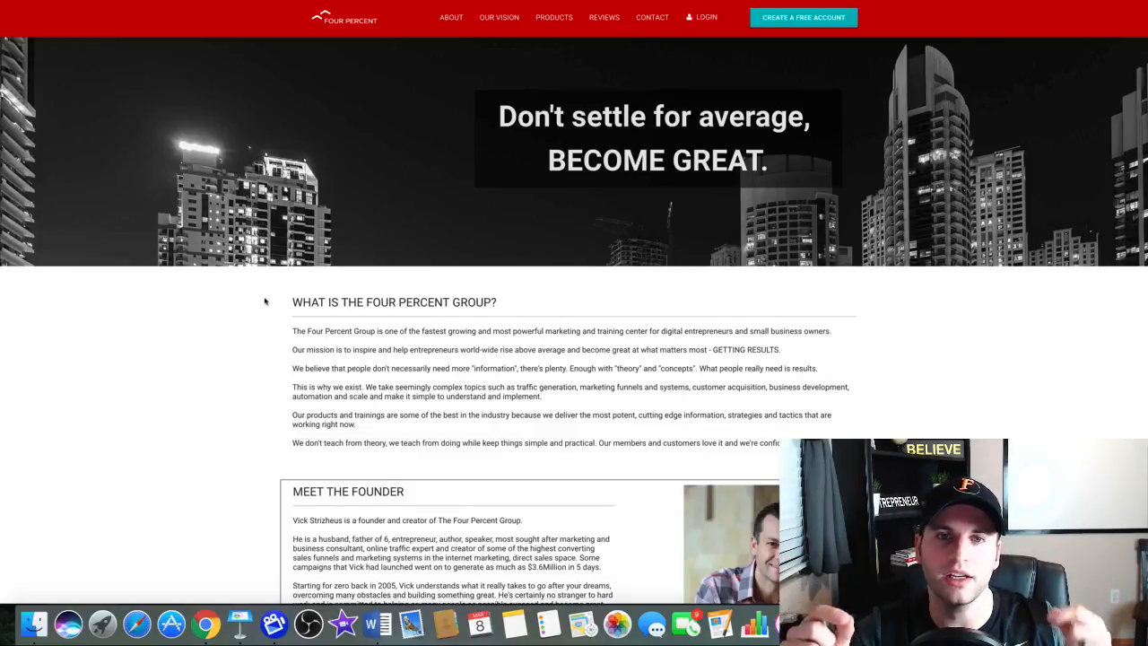
pyautogui.moveTo(251, 286)
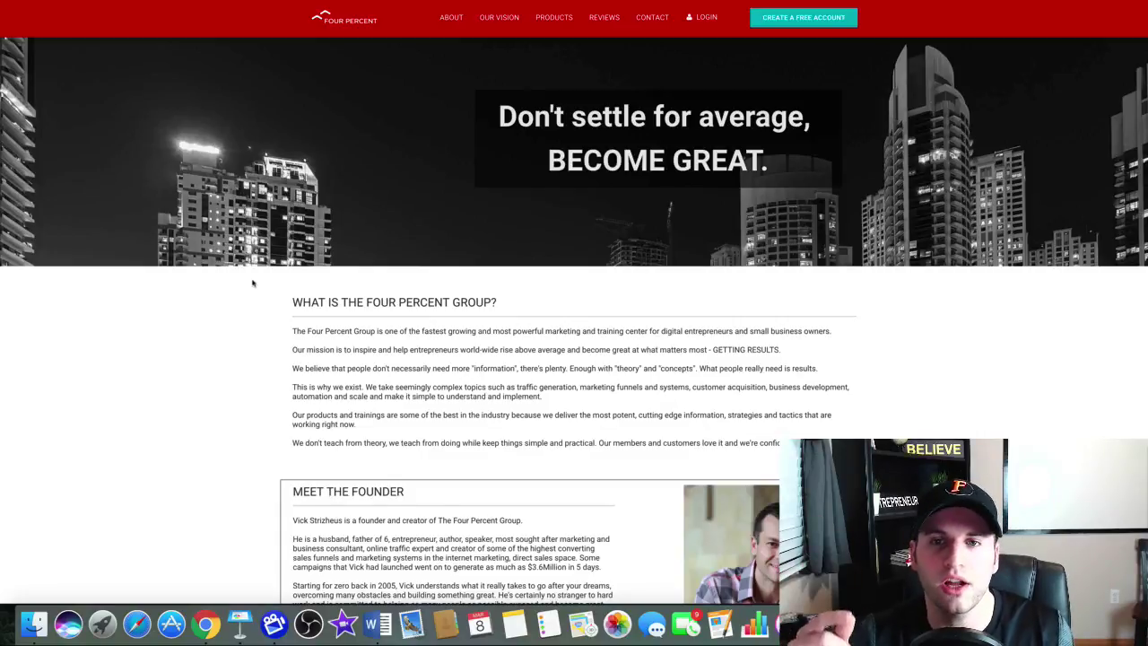
pyautogui.moveTo(354, 111)
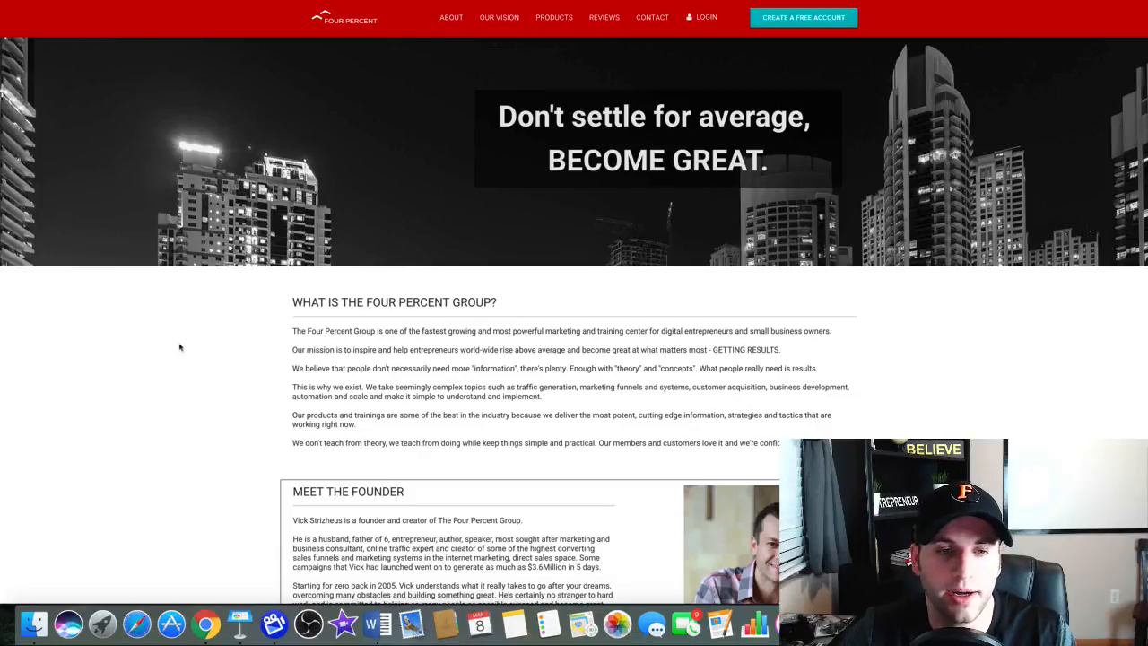
pyautogui.scroll(-3)
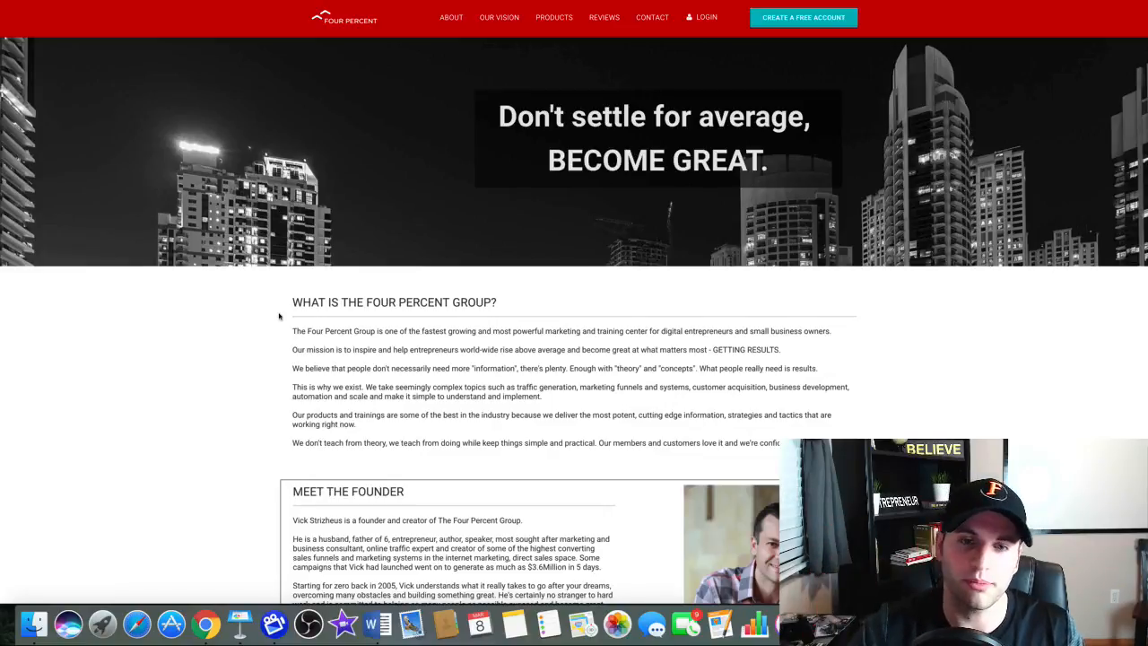
pyautogui.moveTo(490, 280)
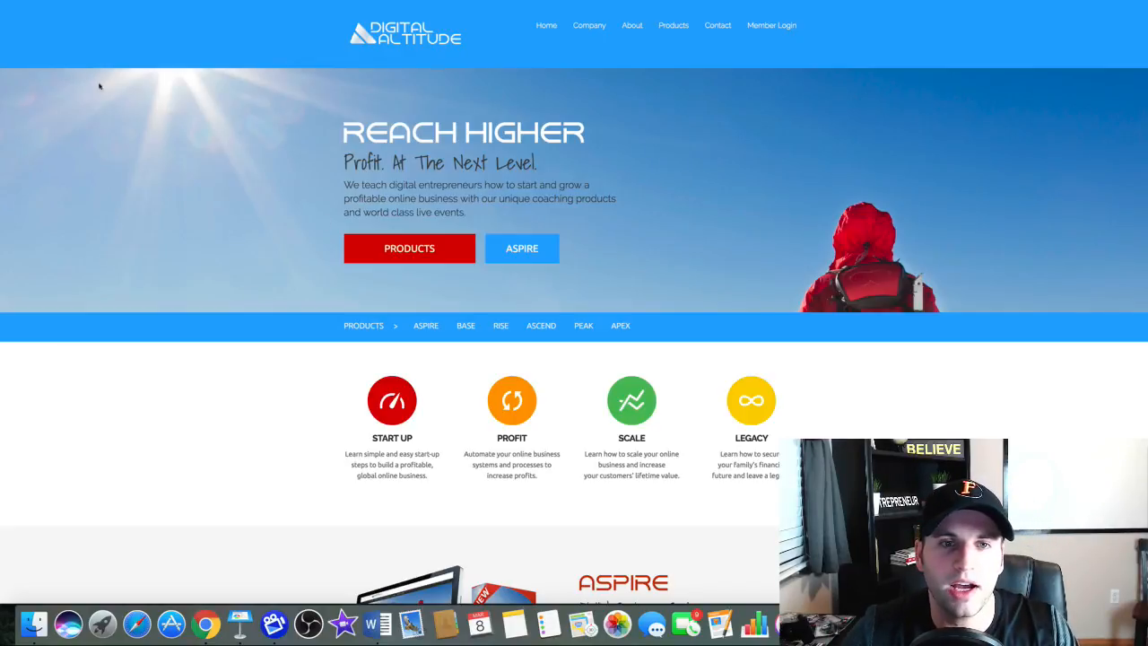
pyautogui.moveTo(504, 110)
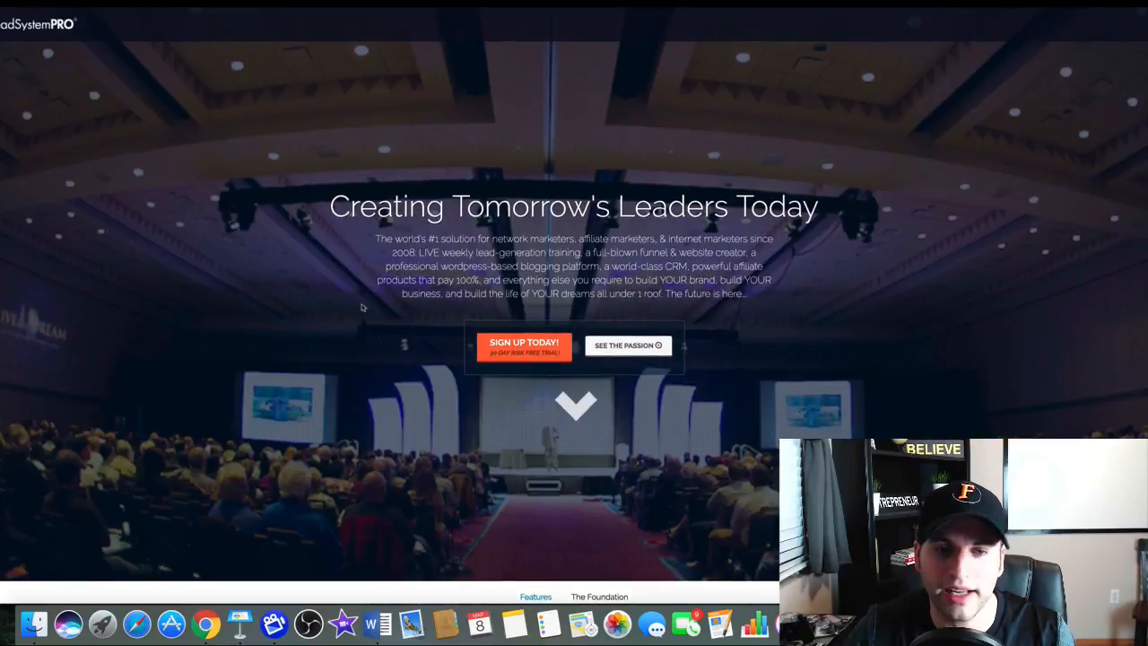
# Scroll the My Lead System Pro 'Creating Tomorrow's Leaders Today' homepage
pyautogui.scroll(-3)
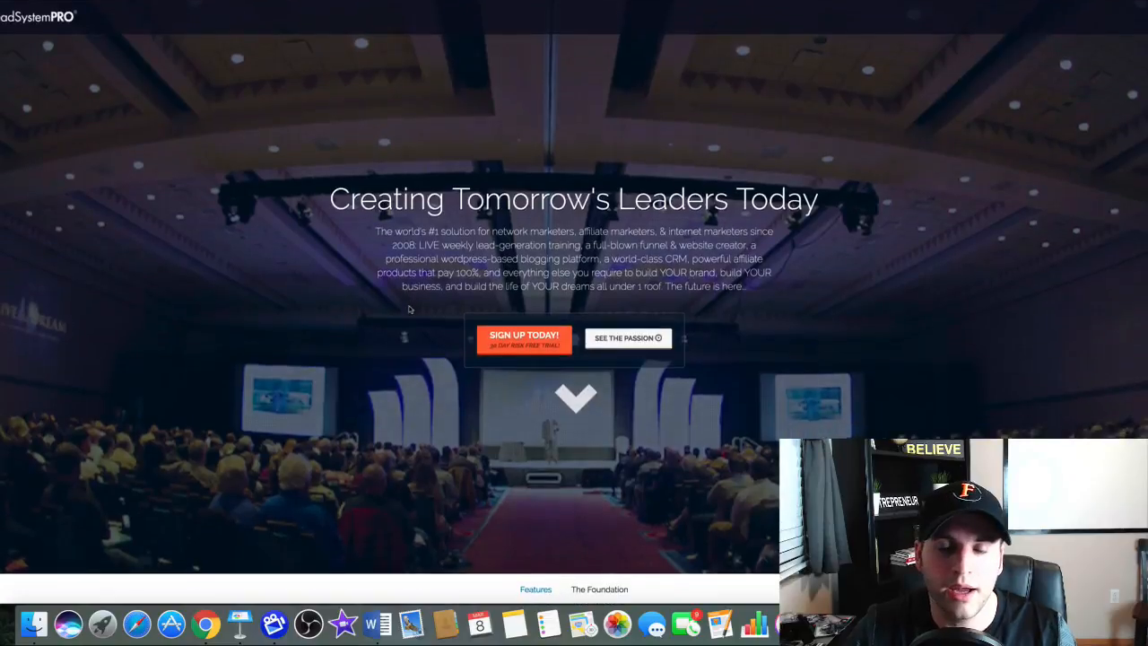